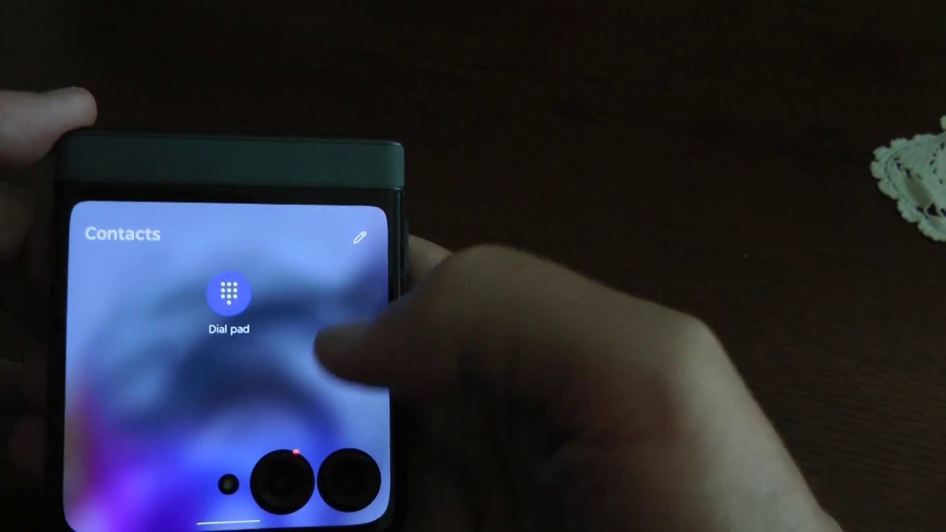
Step: Open Phone in External display apps and toggle its 'Allow on external display' switch
left_click(224, 292)
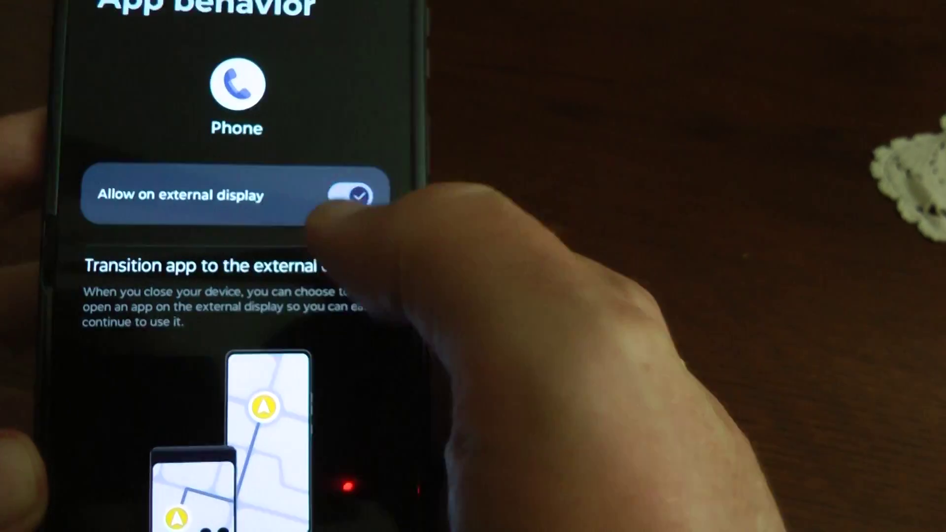
left_click(358, 194)
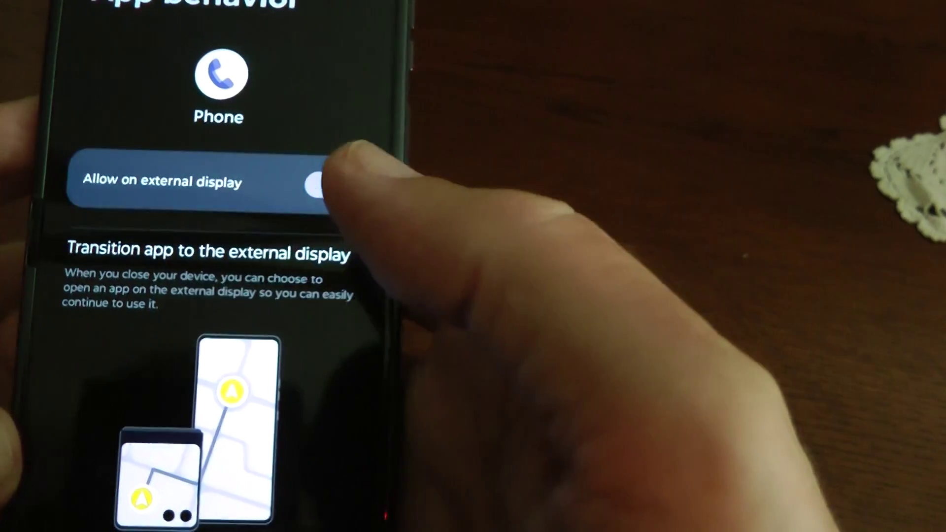